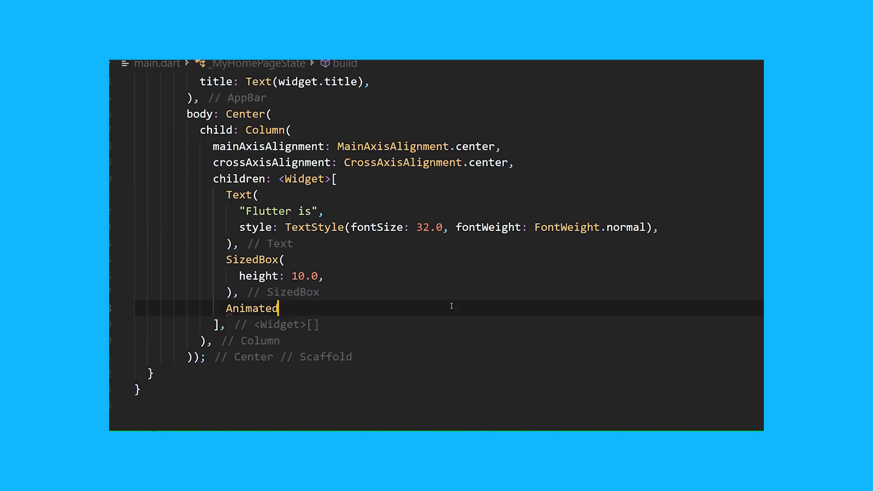
pyautogui.write('TE')
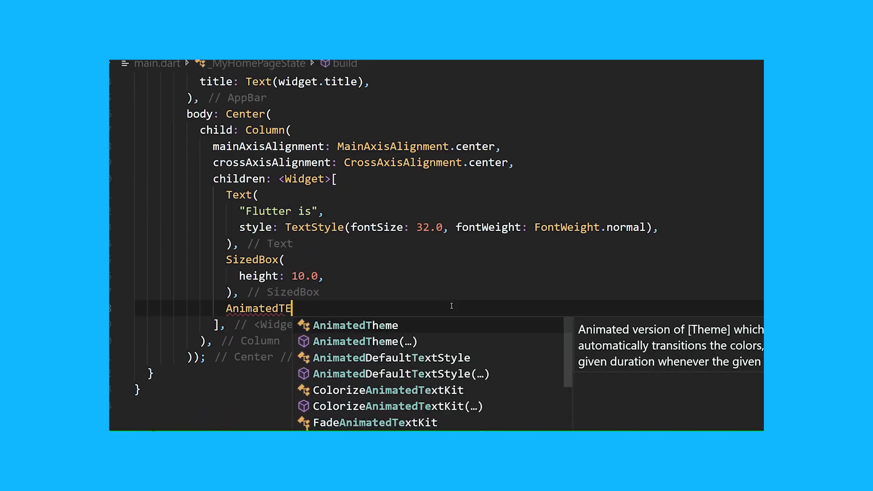
pyautogui.write('xtKit')
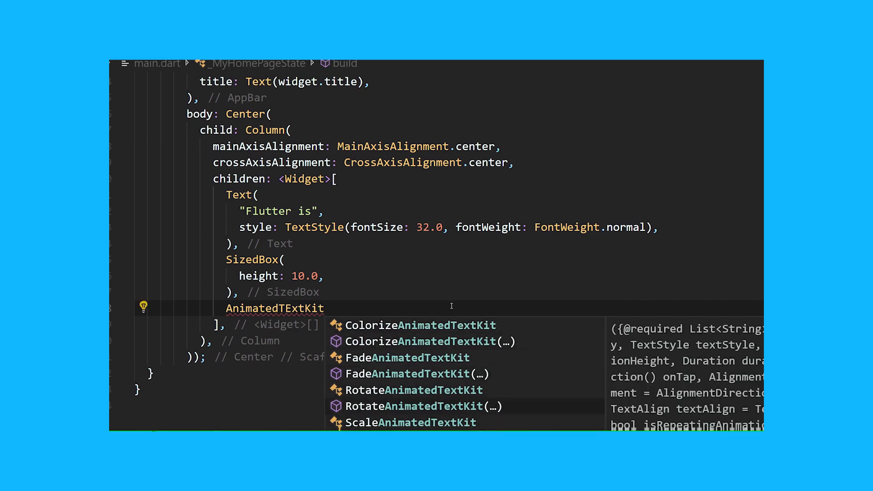
pyautogui.moveTo(460, 352)
pyautogui.write('text: ["Awesome!", "Amazing!", "#flutterCMB"],')
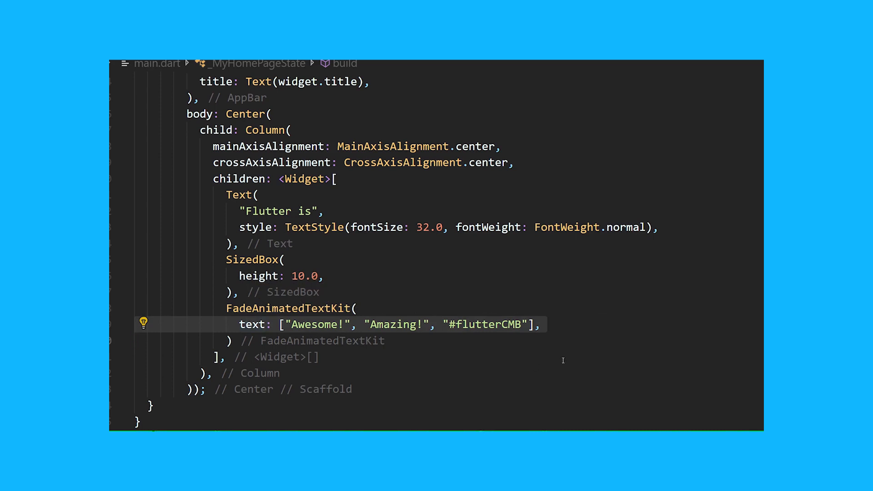
pyautogui.moveTo(589, 318)
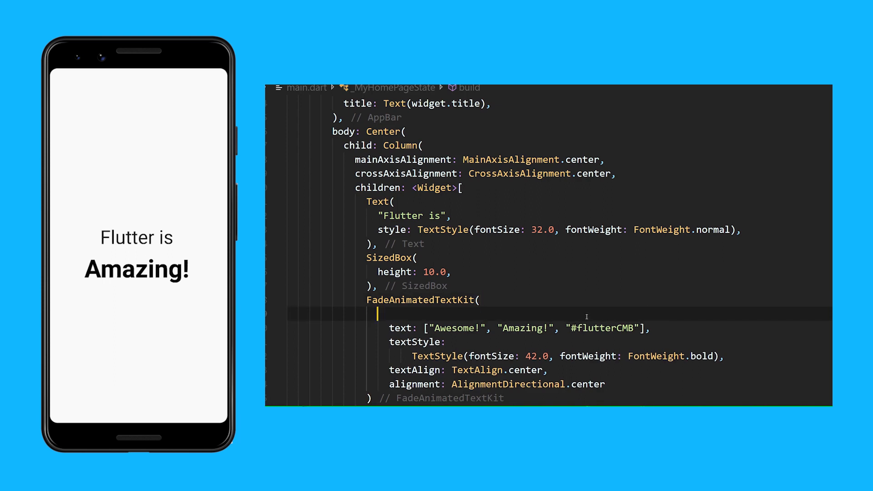
pyautogui.write('onTap: (),')
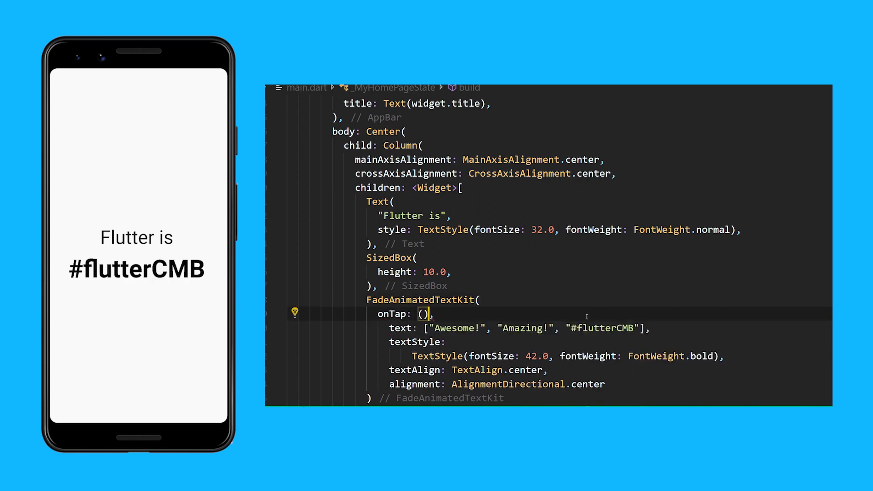